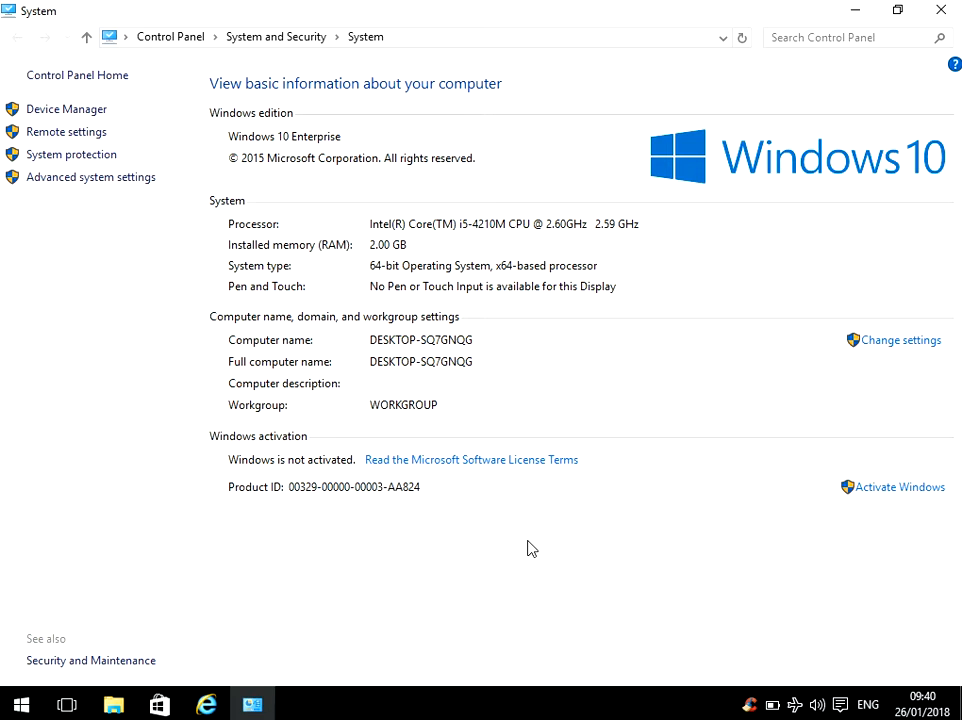
{"action": "mouse_move", "coordinate": [800, 136]}
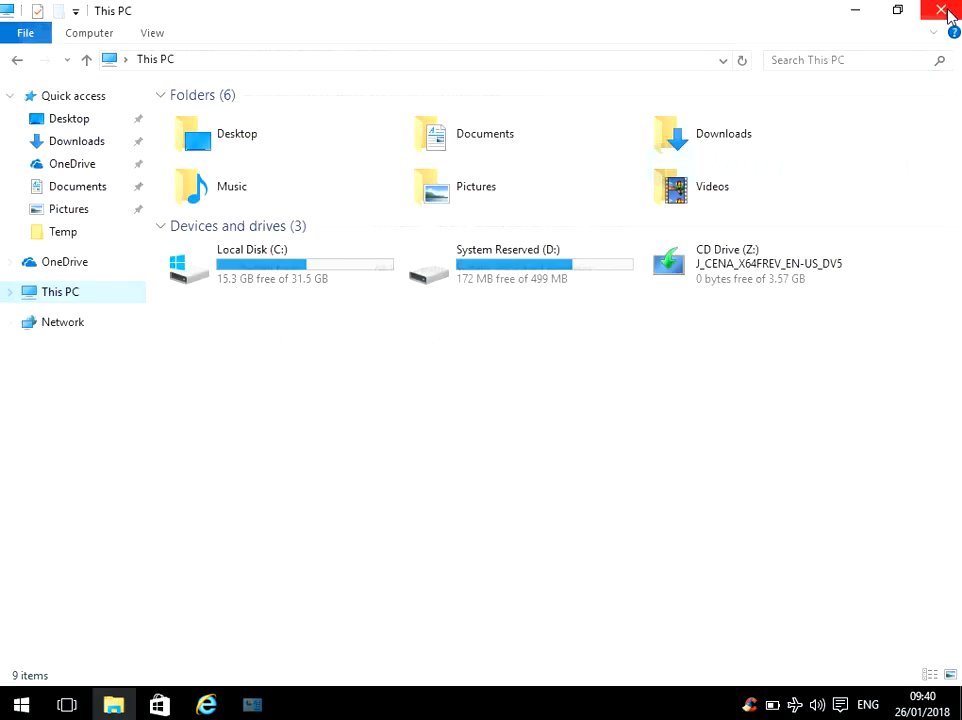
{"action": "mouse_move", "coordinate": [940, 12]}
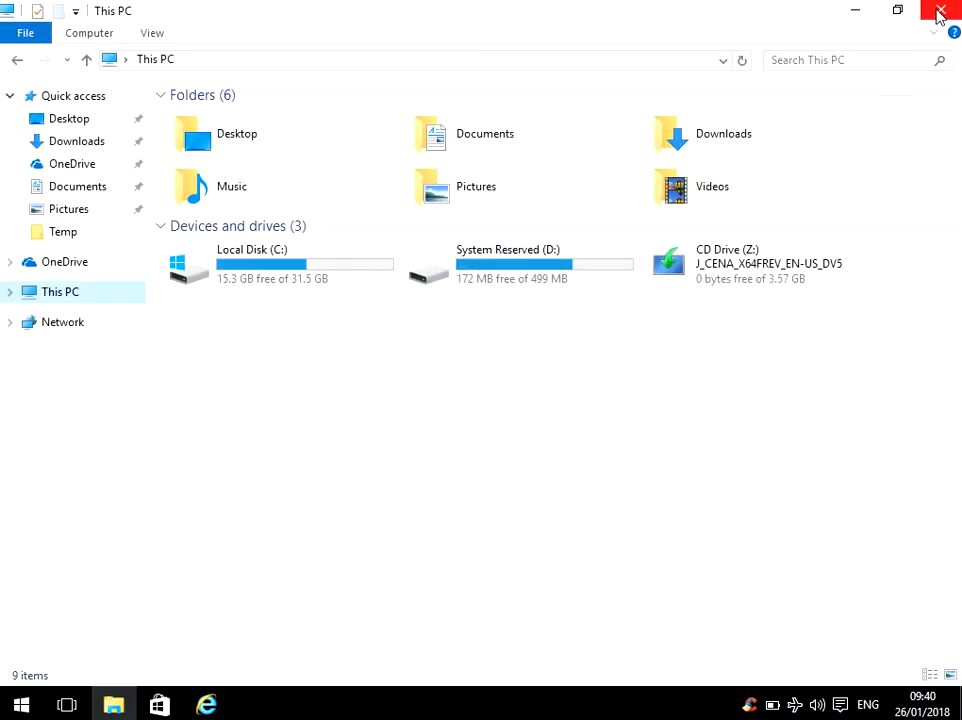
Step: Search the Start menu for 'msinfo32' so the run command appears as best match
{"action": "left_click", "coordinate": [940, 12]}
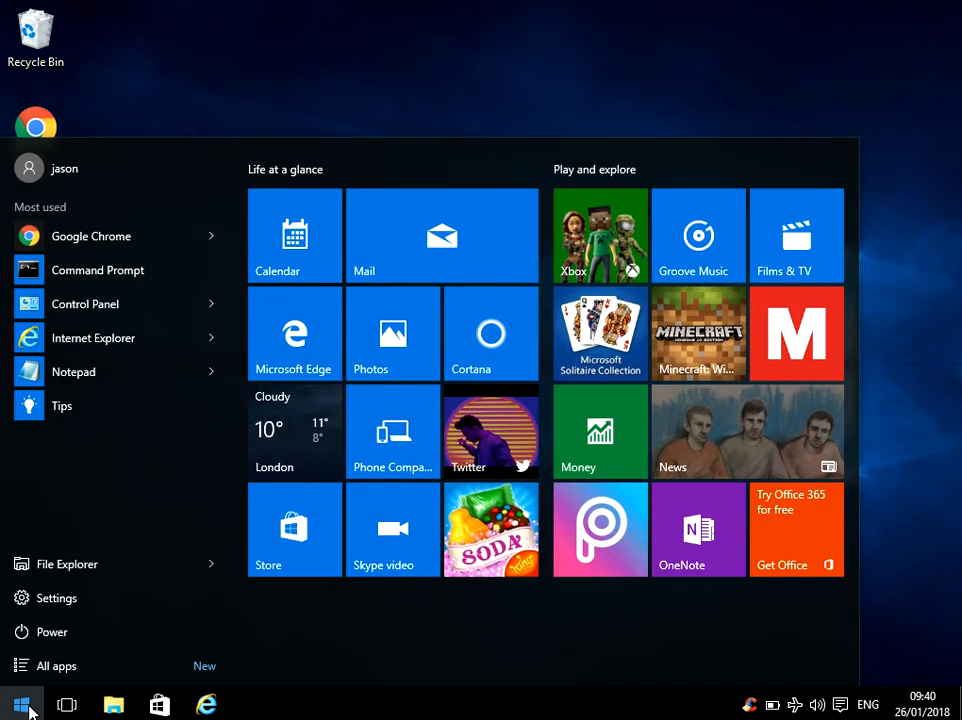
{"action": "type", "text": "msi"}
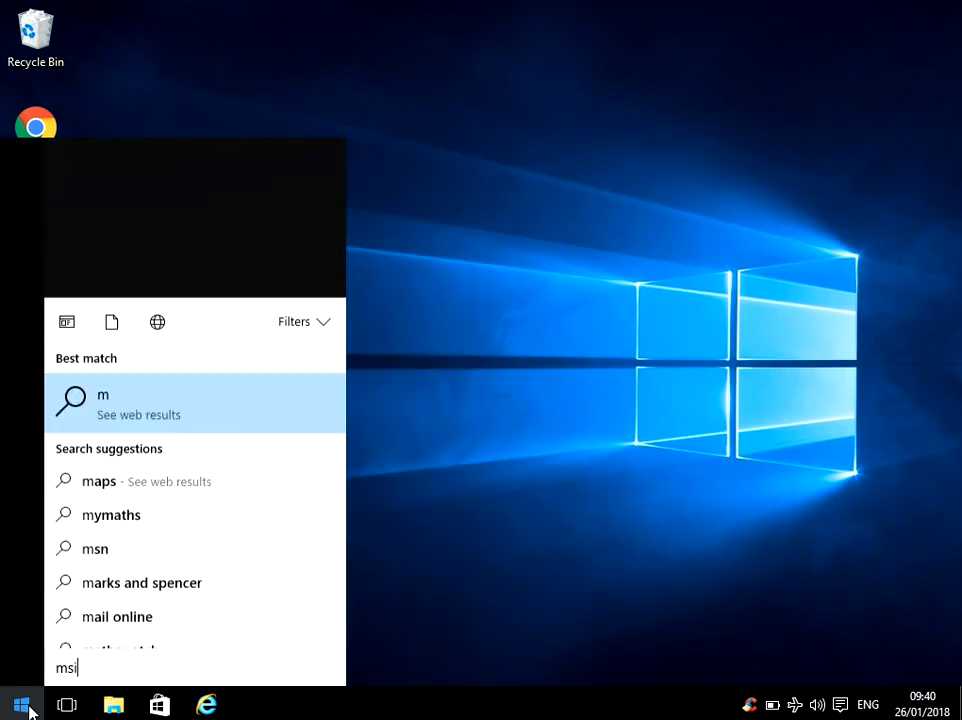
{"action": "type", "text": "nfo"}
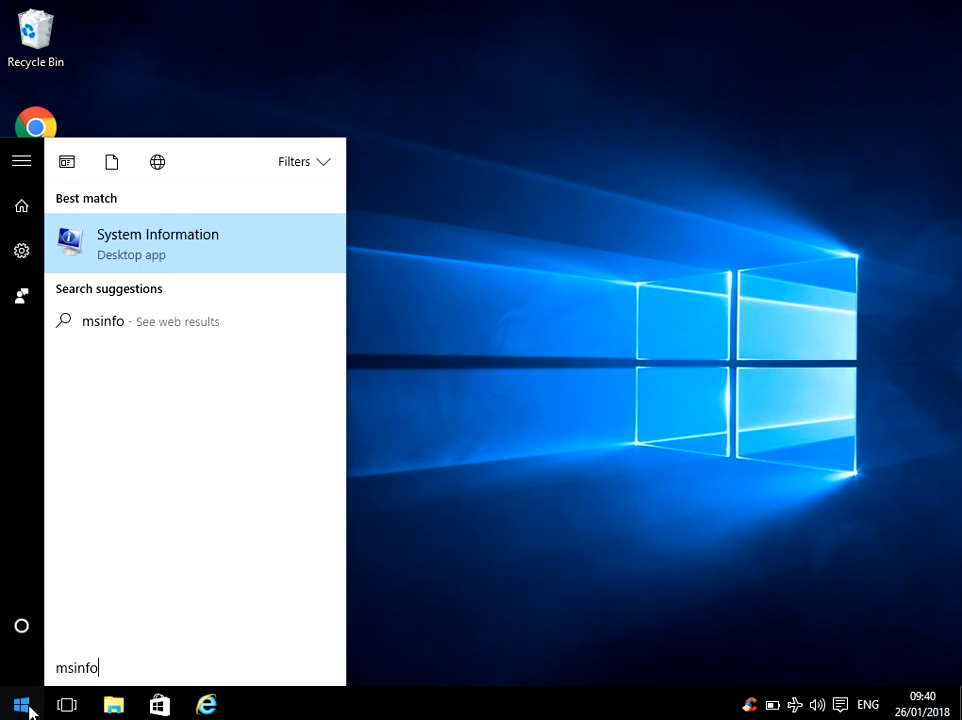
{"action": "type", "text": "32"}
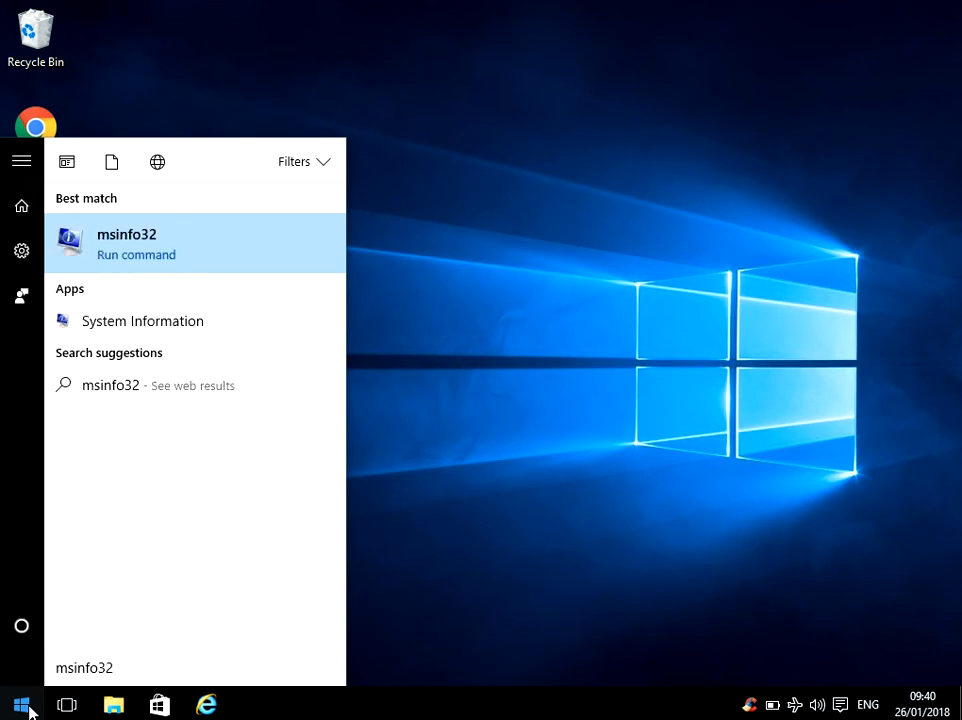
{"action": "mouse_move", "coordinate": [210, 300]}
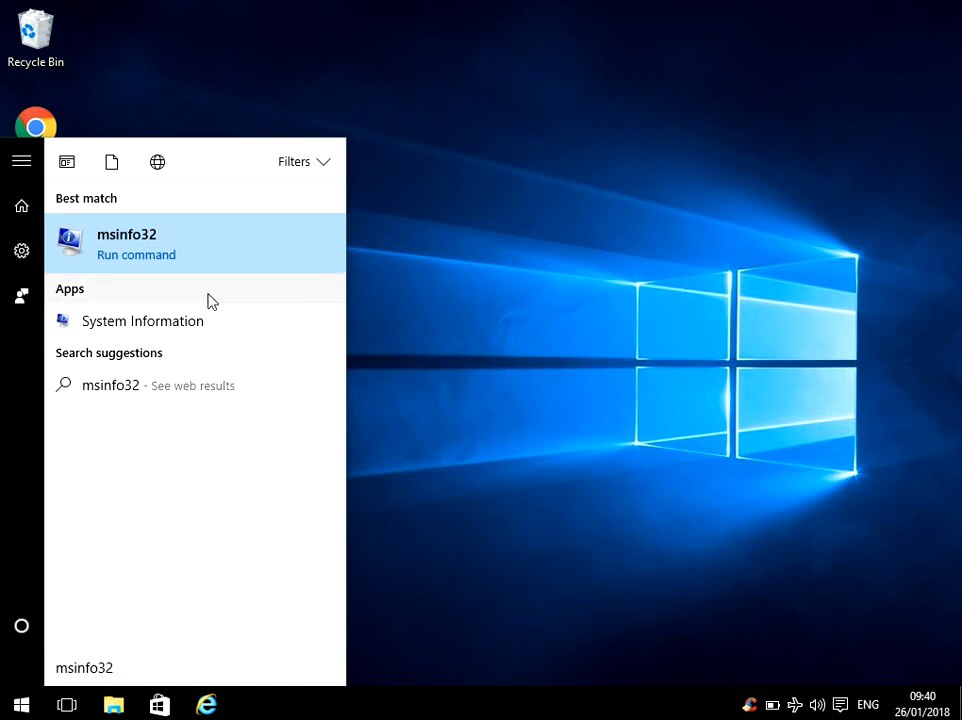
{"action": "mouse_move", "coordinate": [144, 250]}
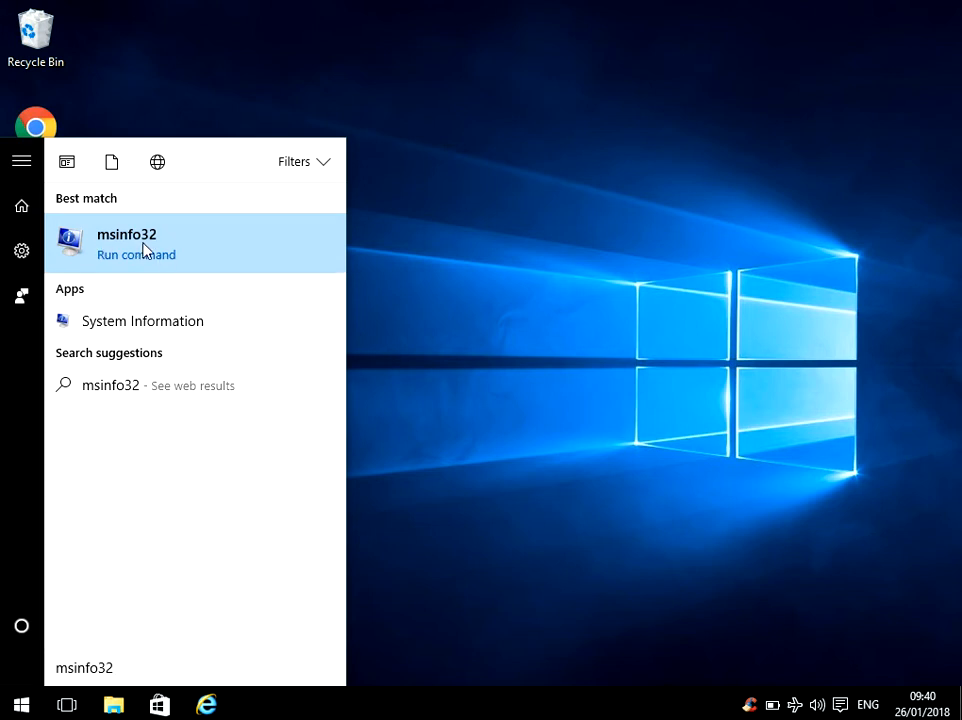
Step: Launch msinfo32 to show the computer's System Summary
{"action": "left_click", "coordinate": [126, 244]}
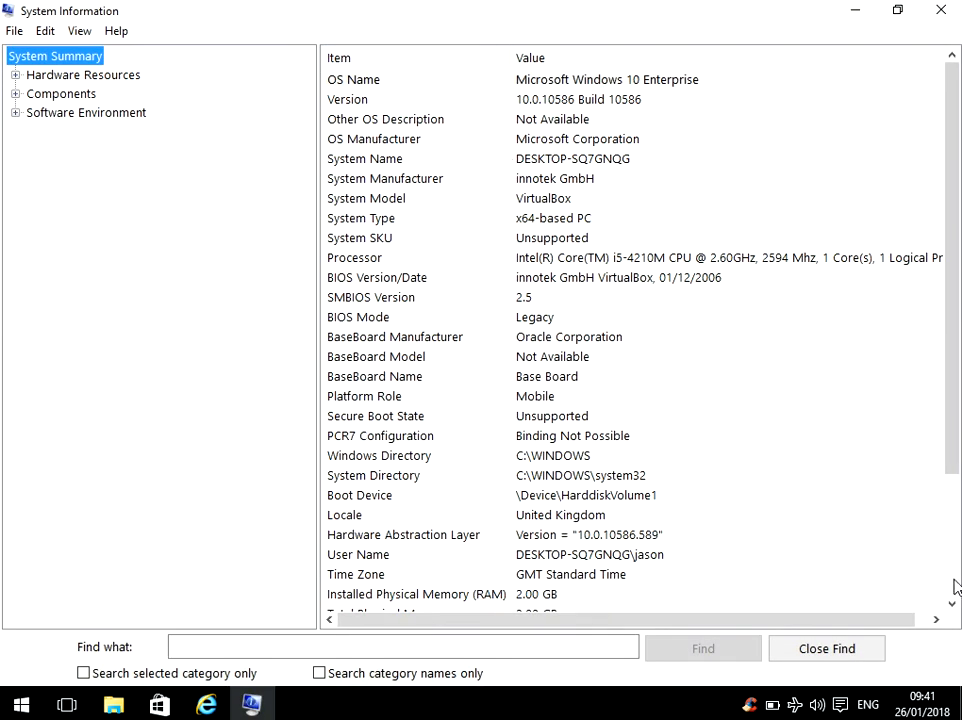
{"action": "mouse_move", "coordinate": [414, 256]}
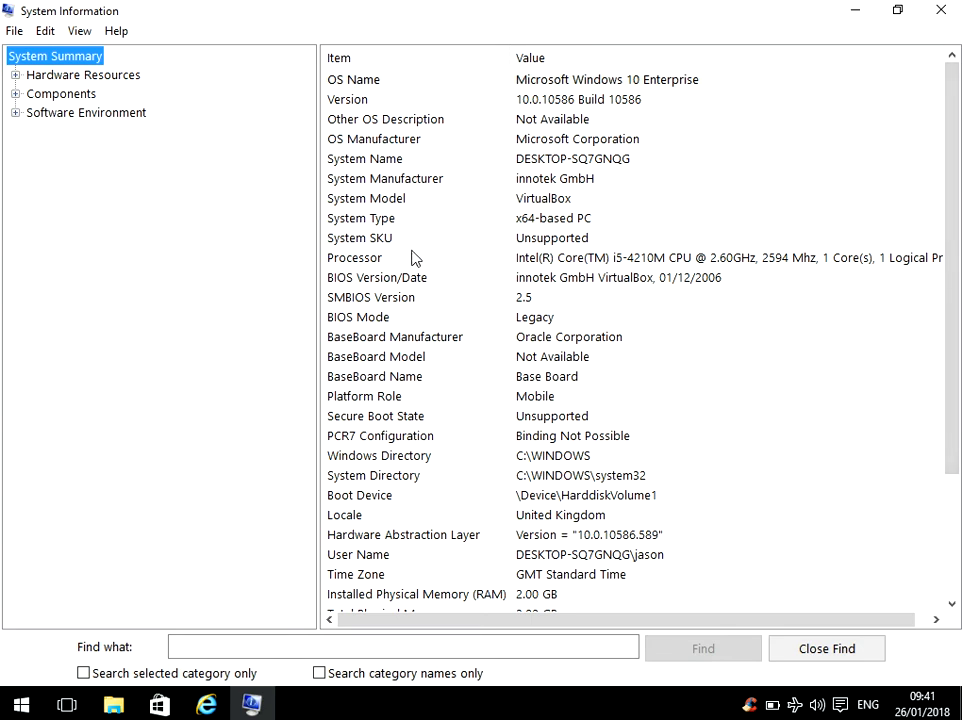
Step: Highlight the BIOS Version/Date row (innotek GmbH VirtualBox, 01/12/2006)
{"action": "left_click", "coordinate": [376, 276]}
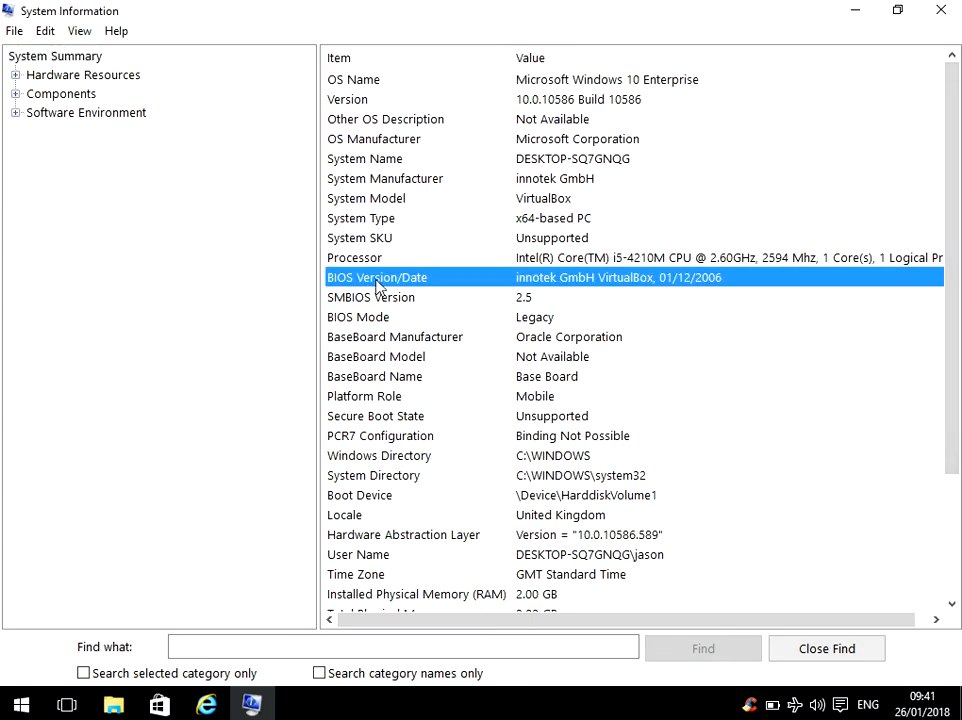
{"action": "mouse_move", "coordinate": [548, 292]}
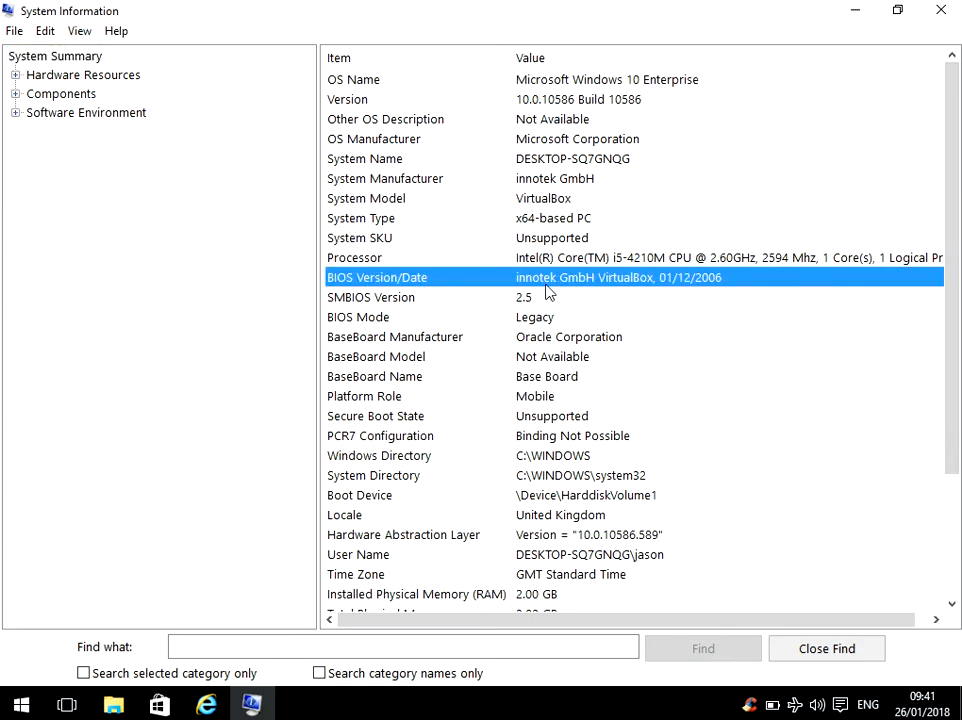
{"action": "mouse_move", "coordinate": [44, 270]}
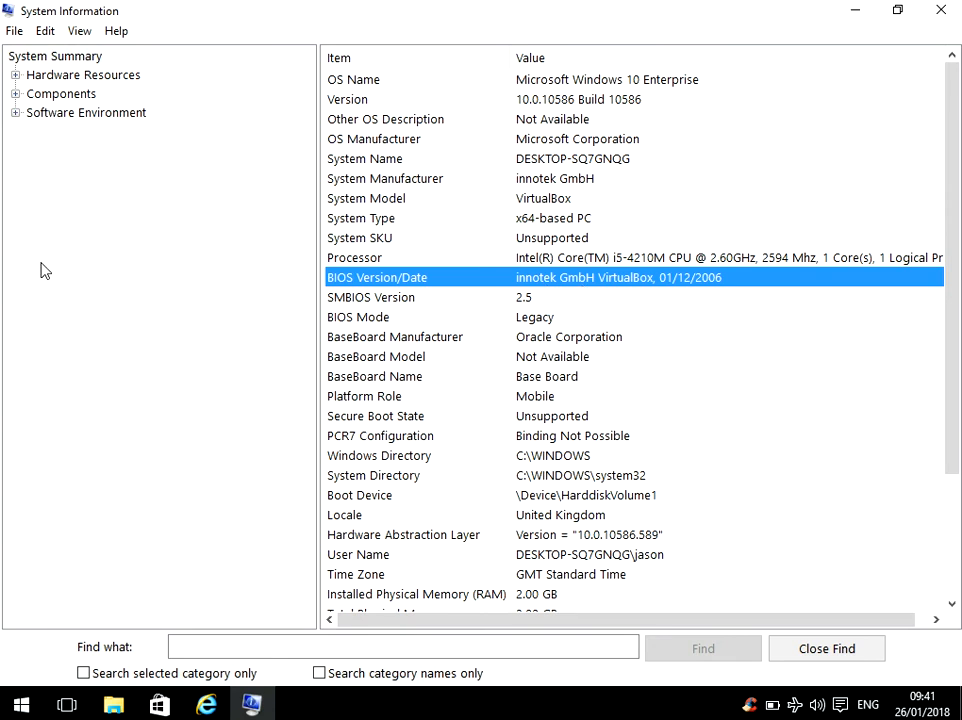